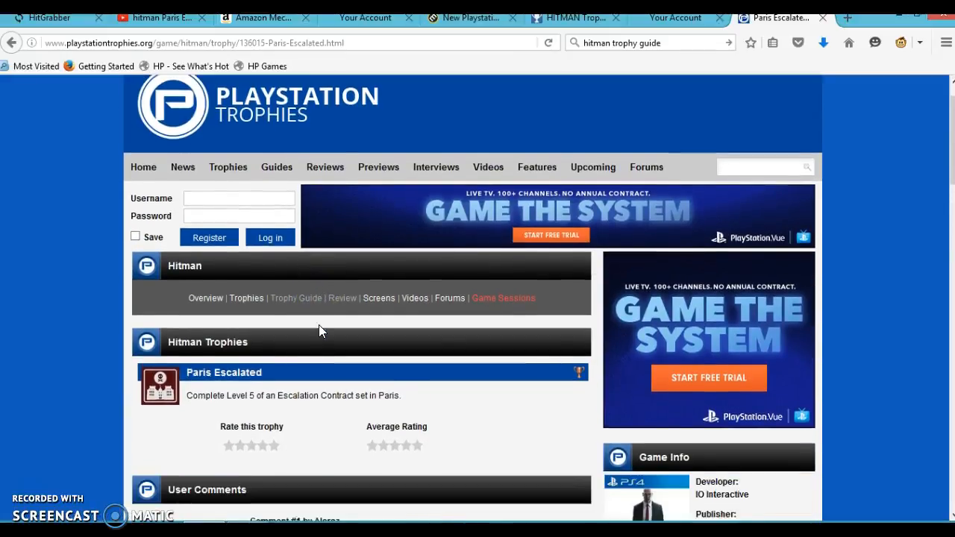
# - Scroll the Paris Escalated trophy page down to the user comment guide with its YouTube link
pyautogui.scroll(-3)
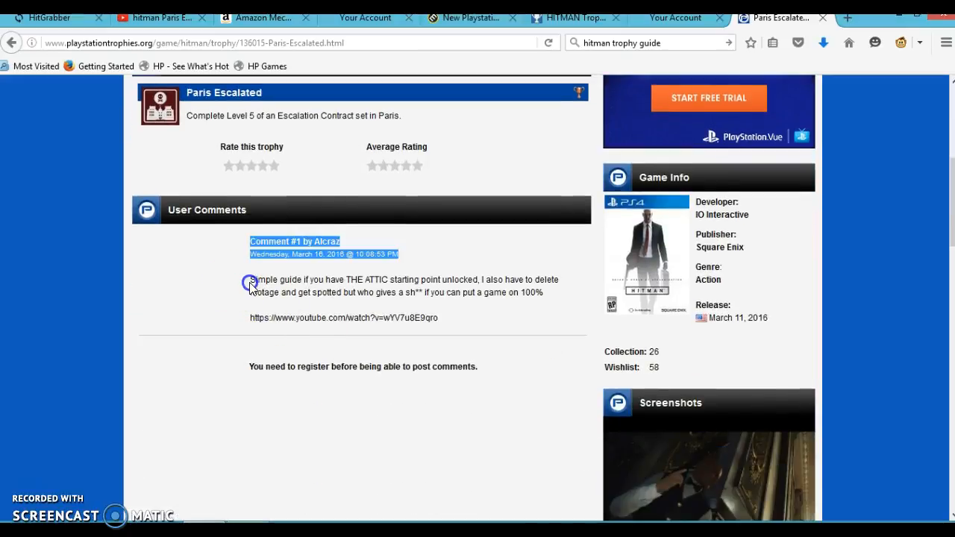
pyautogui.moveTo(251, 279); pyautogui.dragTo(321, 291)
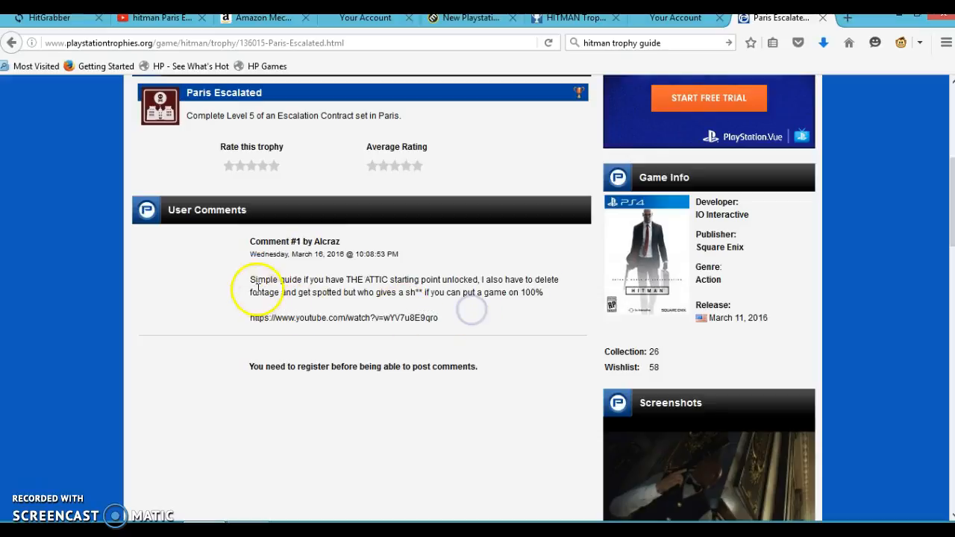
pyautogui.moveTo(360, 291)
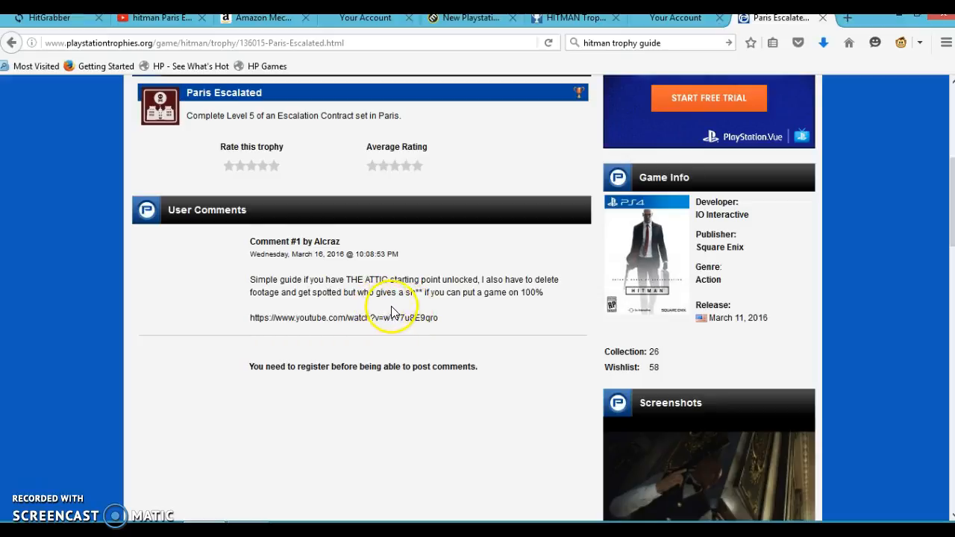
pyautogui.moveTo(503, 307)
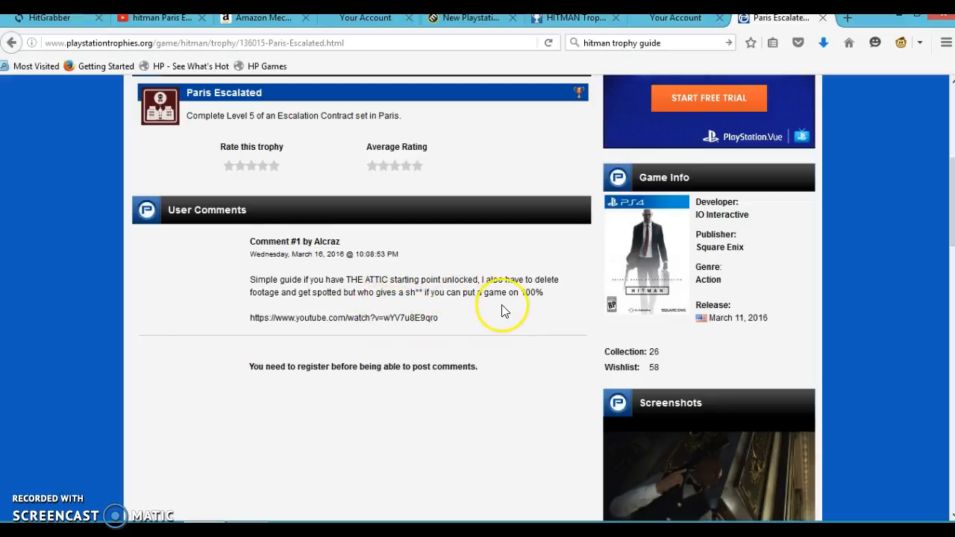
pyautogui.moveTo(275, 317)
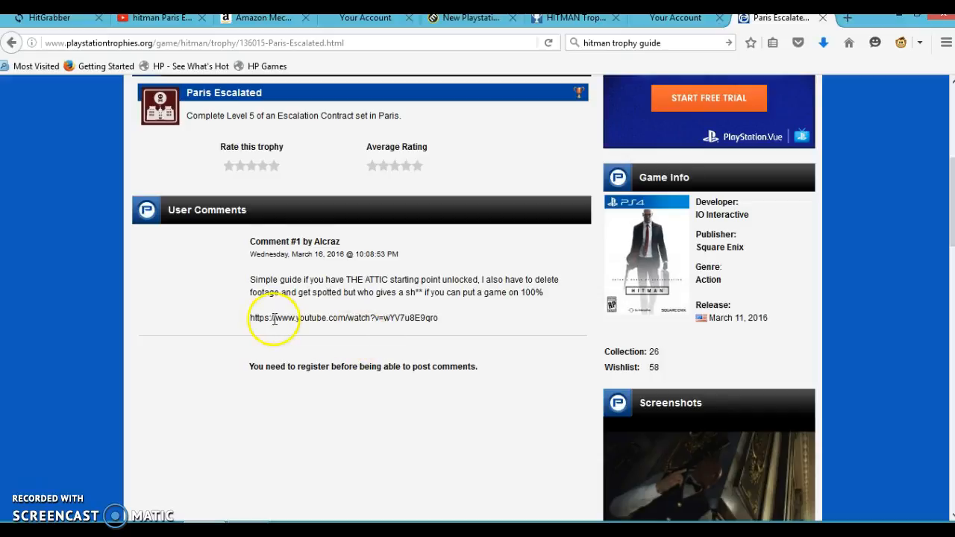
pyautogui.moveTo(251, 242); pyautogui.dragTo(344, 328)
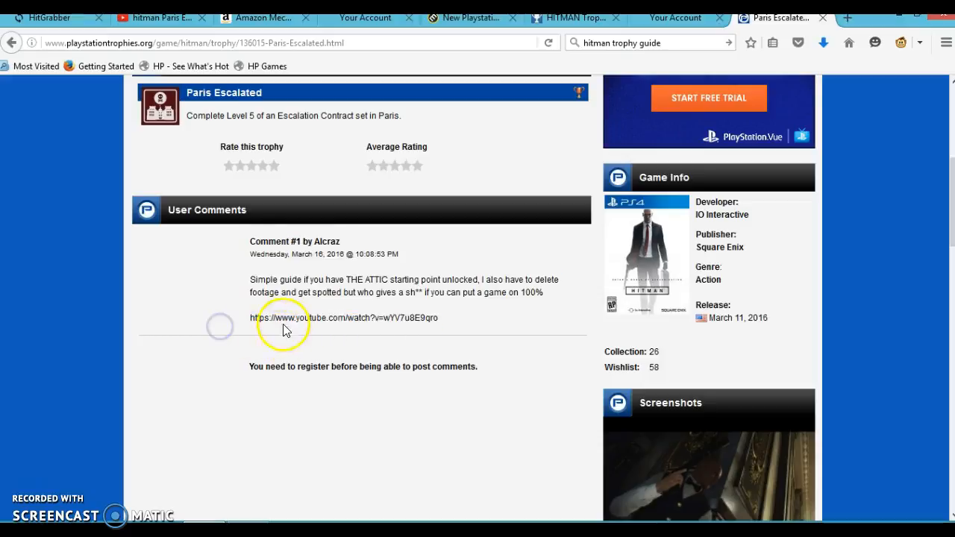
pyautogui.moveTo(313, 328)
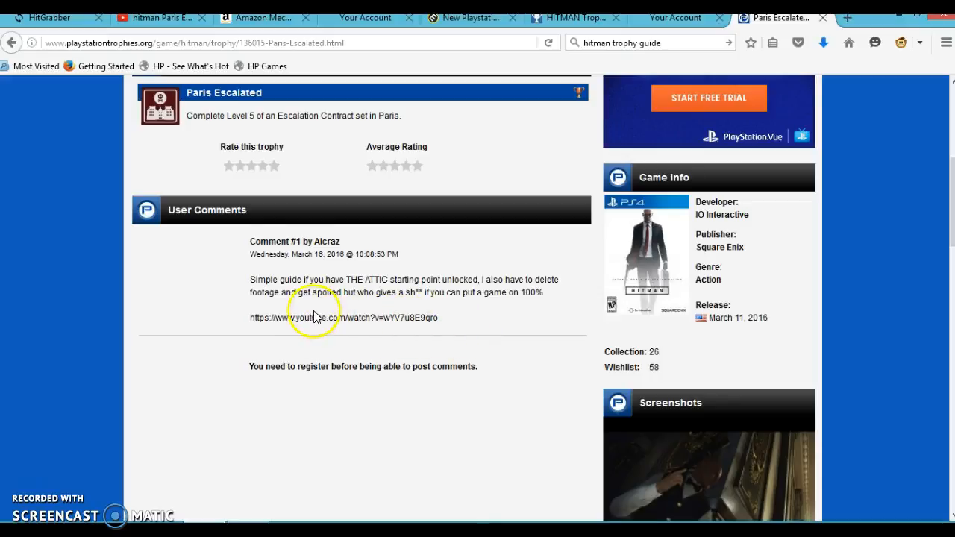
pyautogui.moveTo(301, 316)
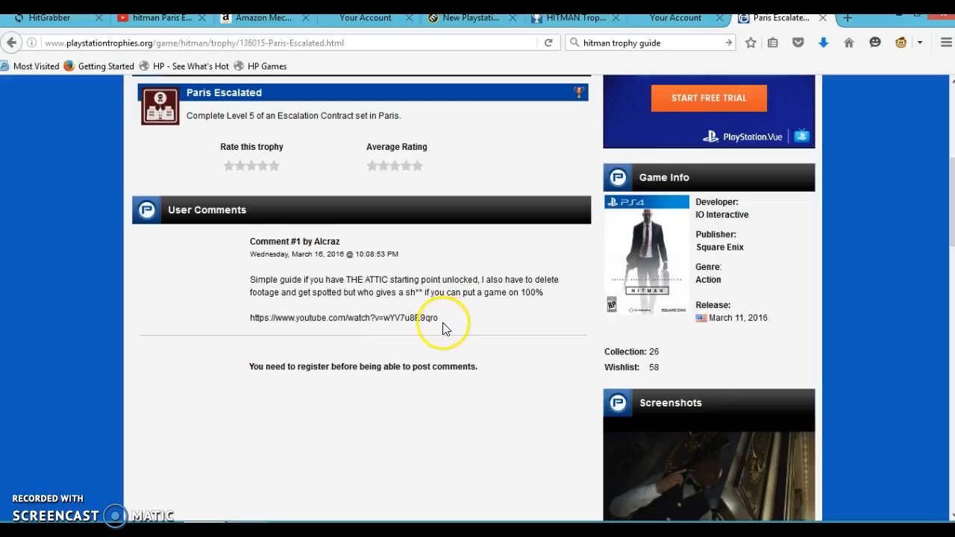
pyautogui.moveTo(221, 110)
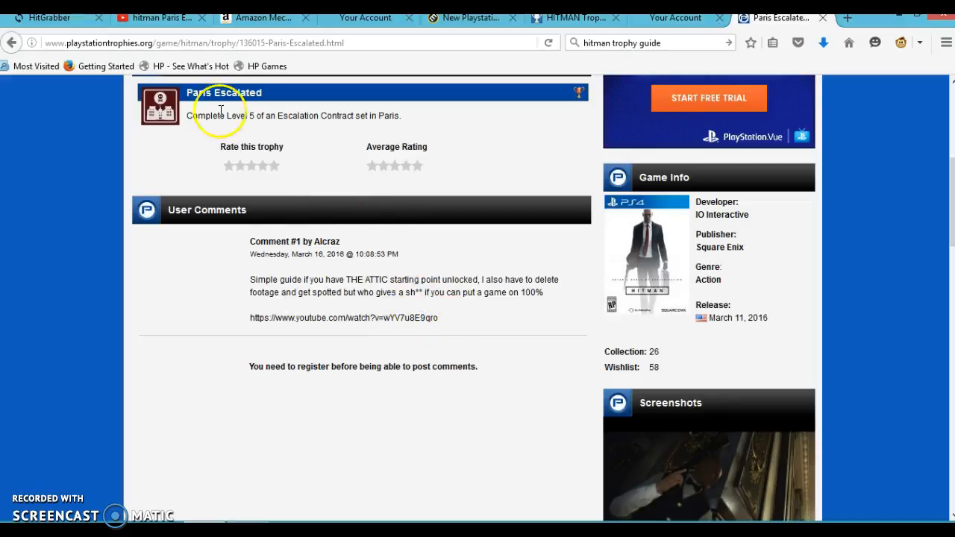
pyautogui.scroll(3)
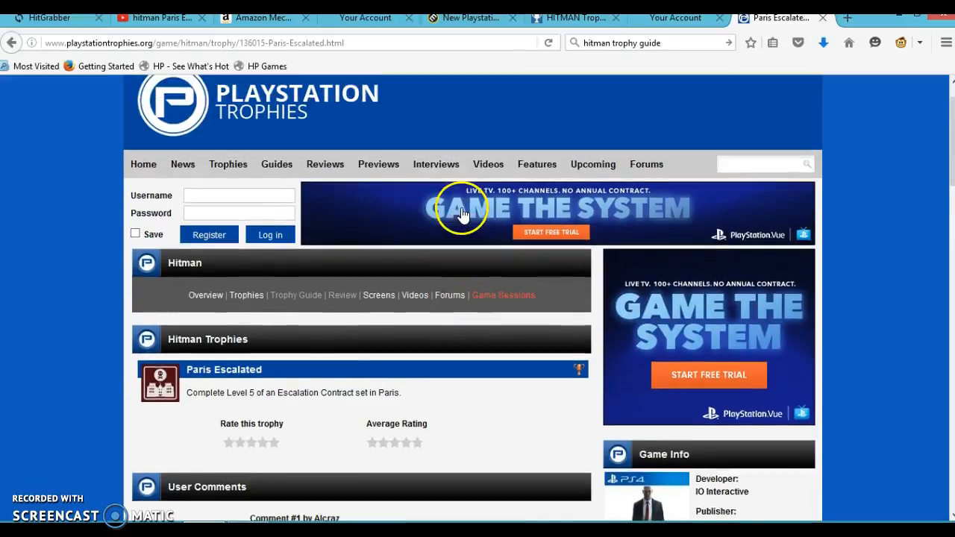
pyautogui.scroll(-3)
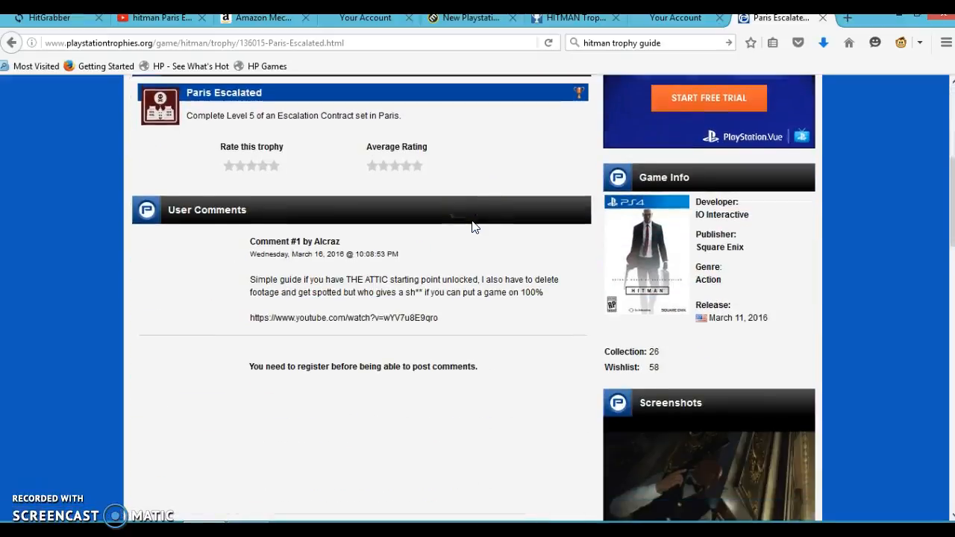
pyautogui.scroll(-3)
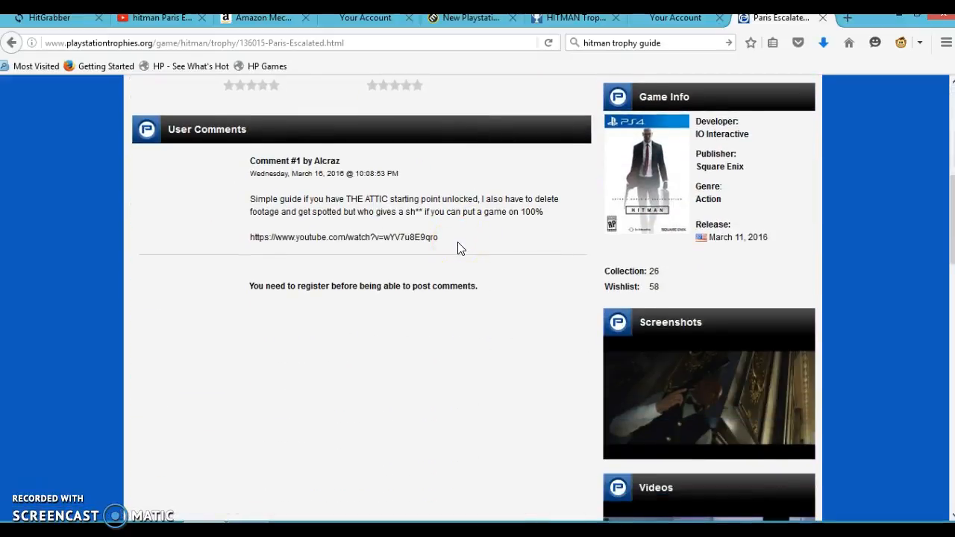
pyautogui.scroll(3)
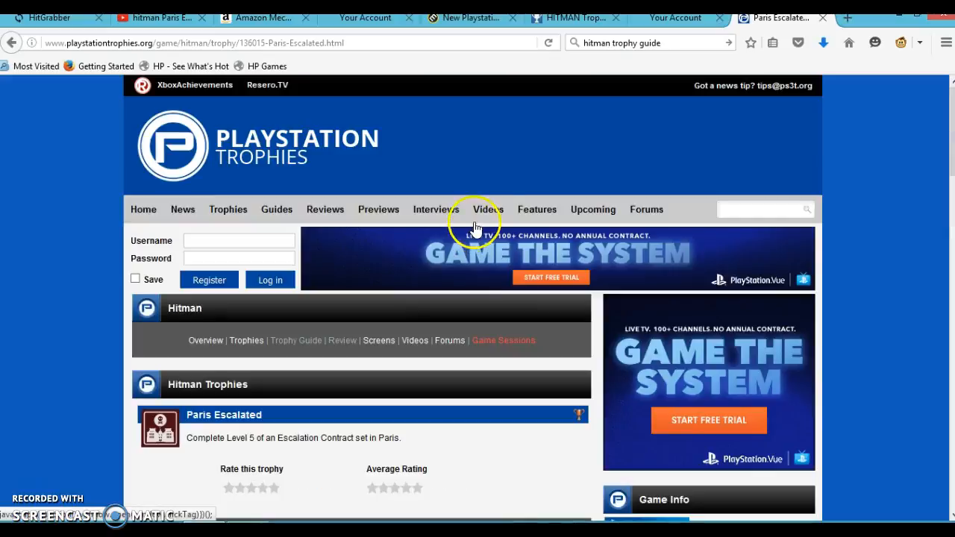
pyautogui.scroll(-3)
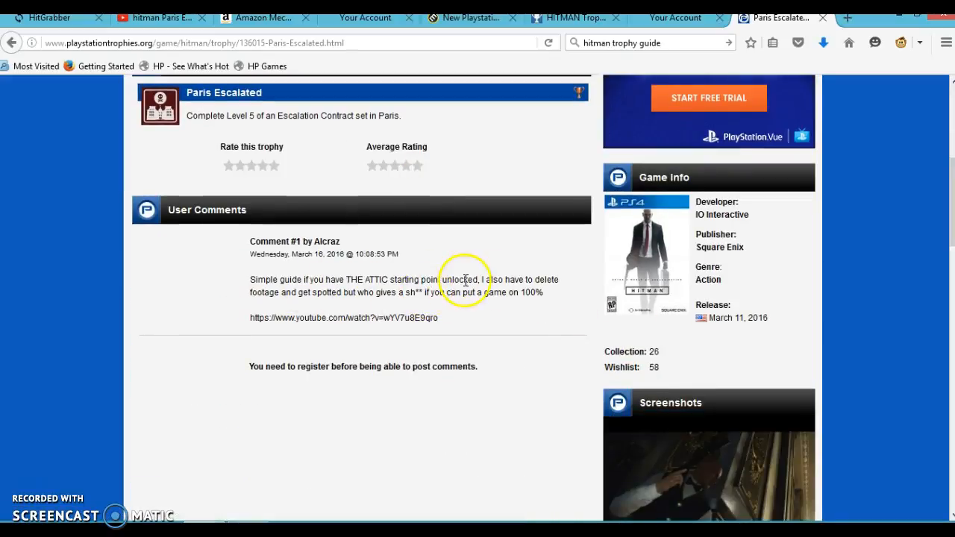
pyautogui.moveTo(343, 291)
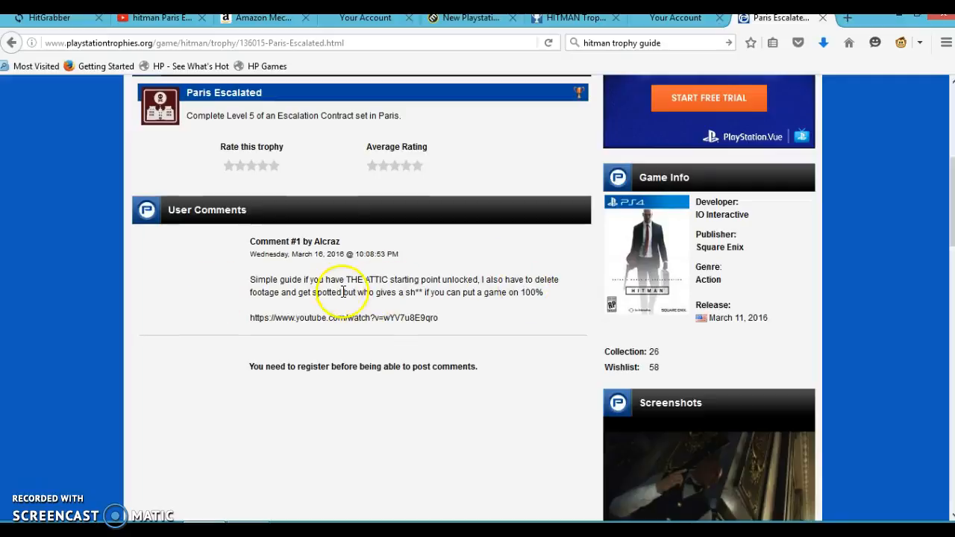
pyautogui.moveTo(120, 425)
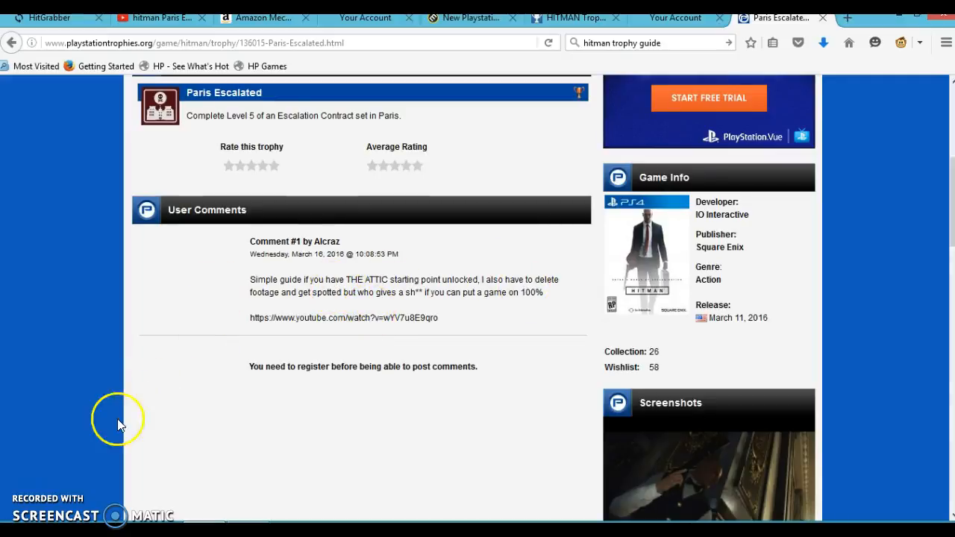